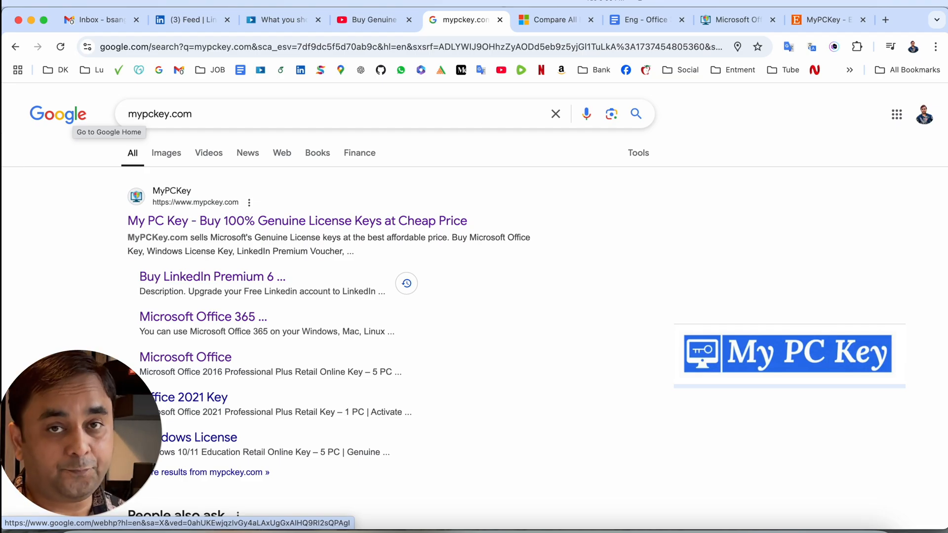
# Step: From Google reach mypckey.com, glance at its Etsy shop, and land on the Office 365 Professional Plus 5-device page
pyautogui.click(296, 221)
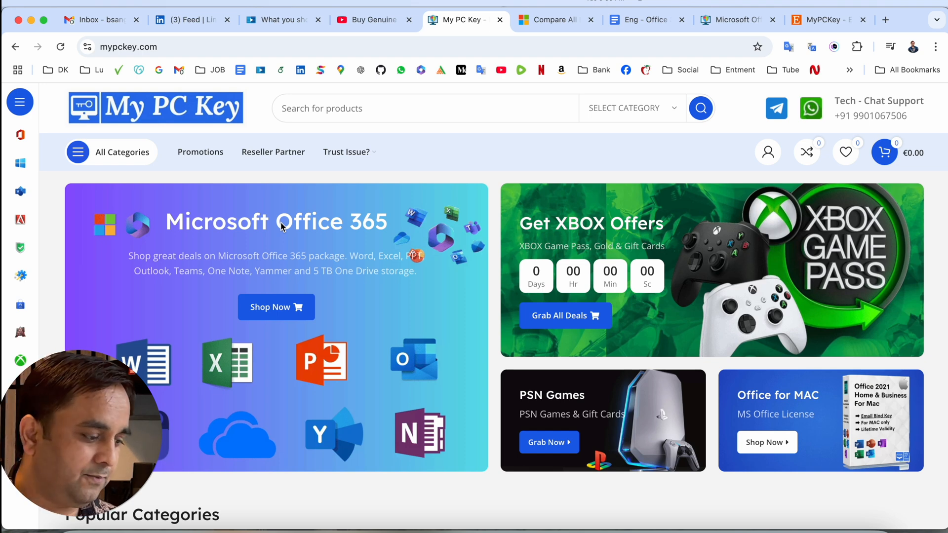
pyautogui.click(276, 307)
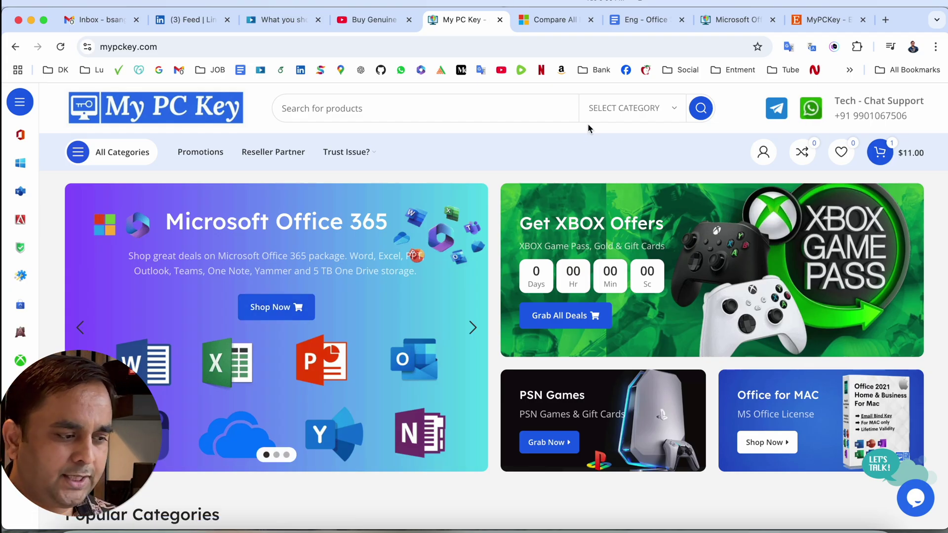
pyautogui.click(551, 20)
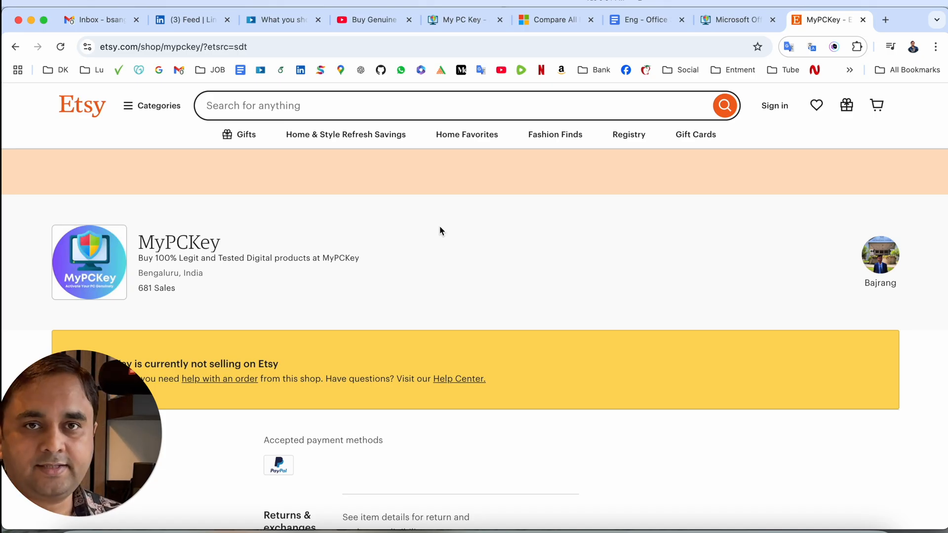
pyautogui.click(733, 19)
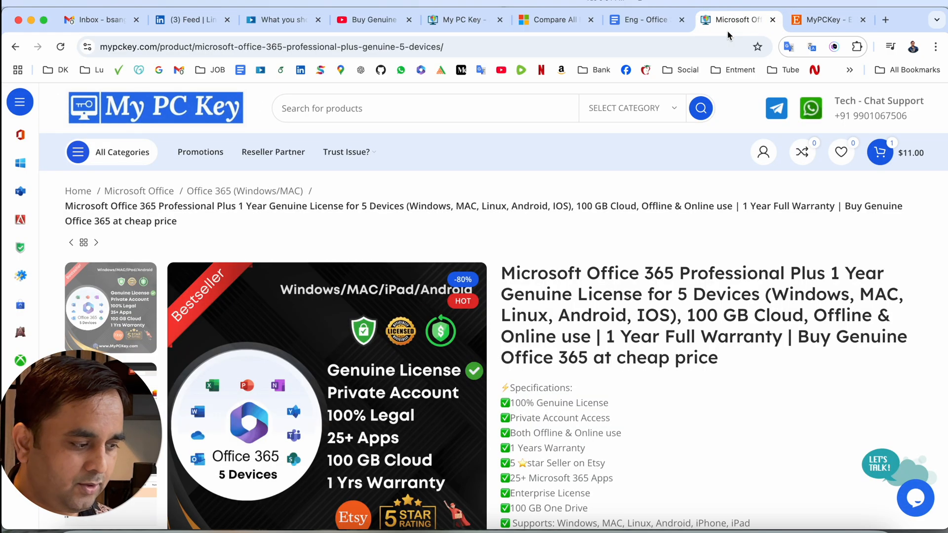
# Step: From the homepage banner reach the Office 365 5-device page, review its $11.00 price and specs, and choose Buy Now
pyautogui.click(458, 19)
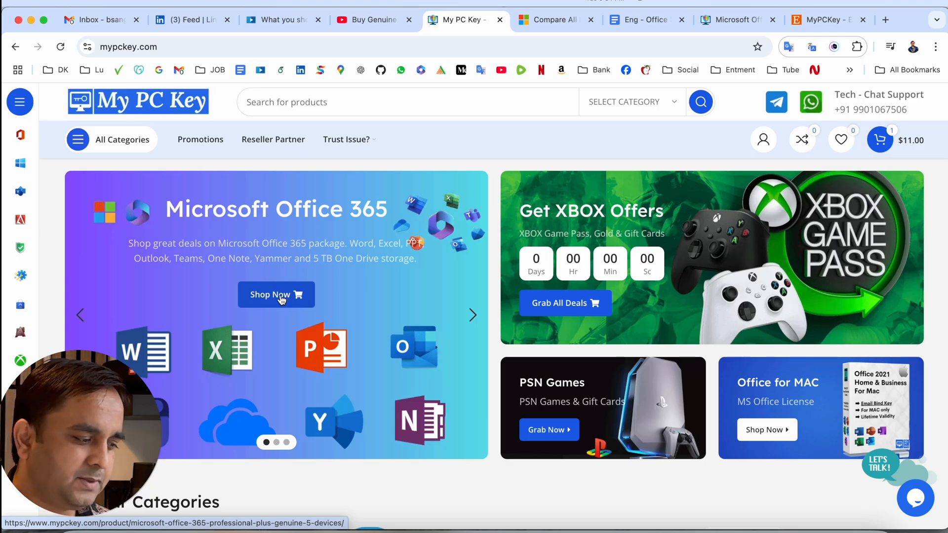
pyautogui.click(276, 294)
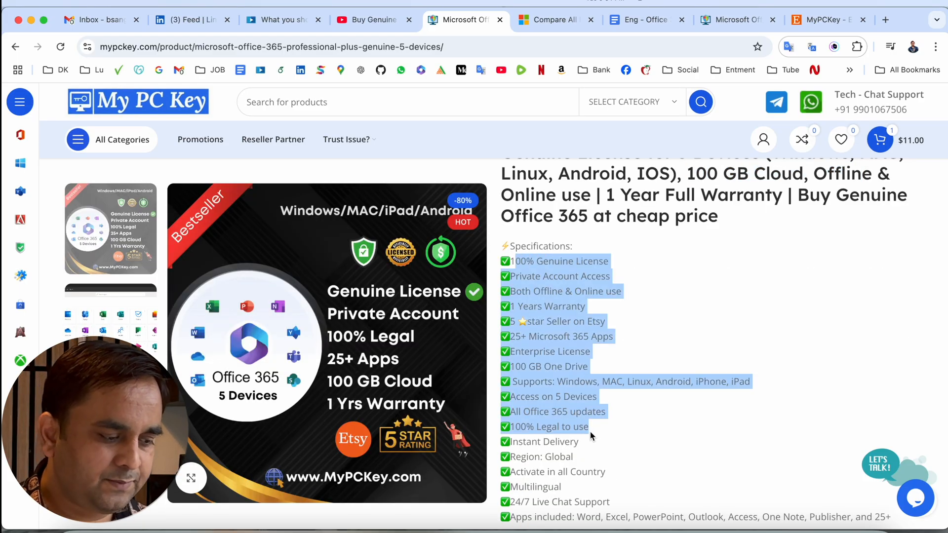
pyautogui.scroll(-3)
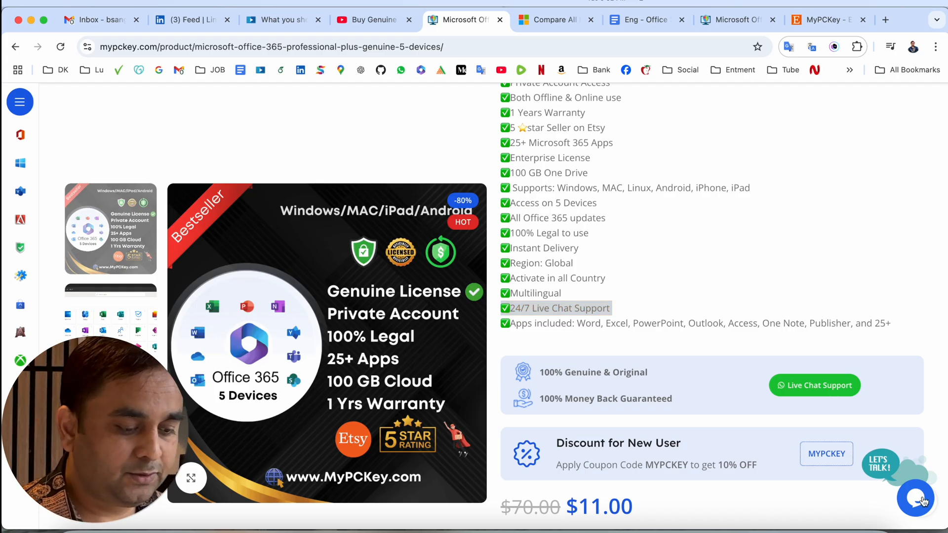
pyautogui.click(914, 497)
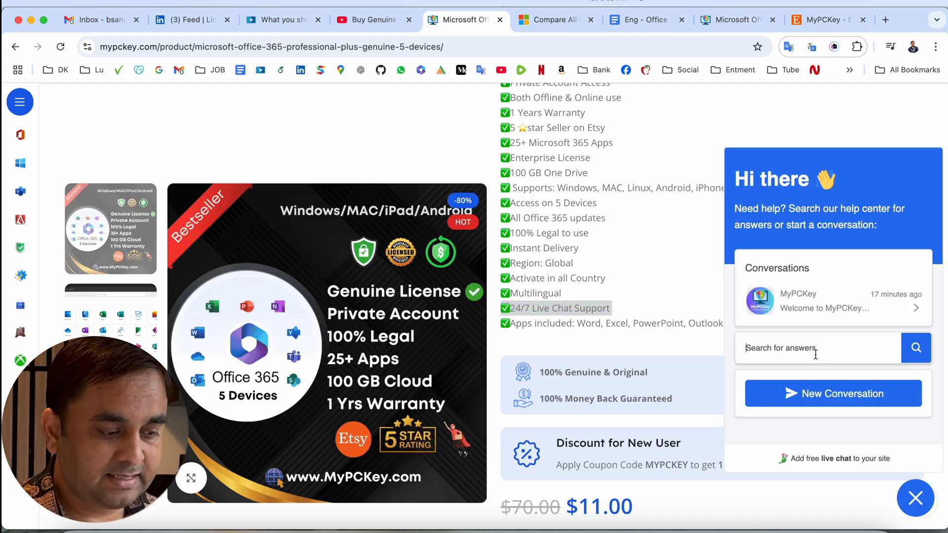
pyautogui.click(915, 498)
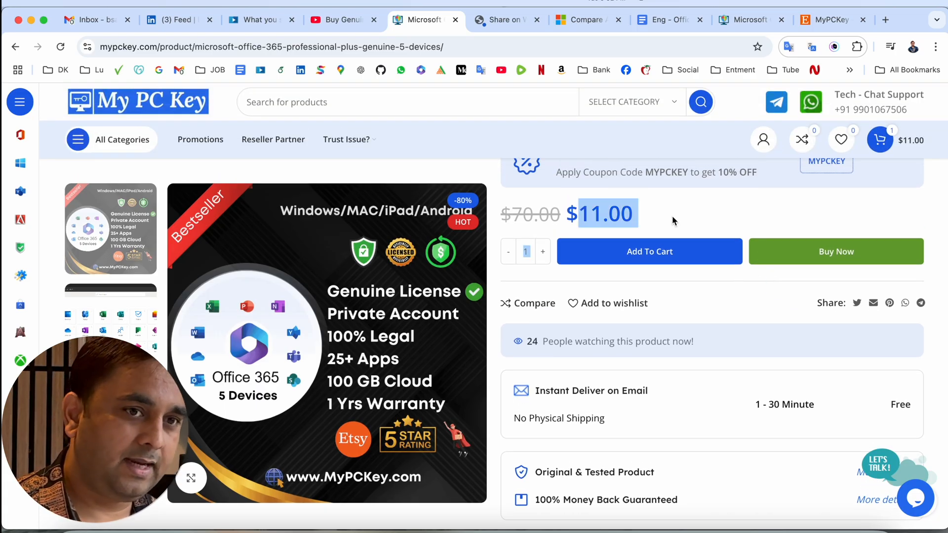
pyautogui.click(835, 252)
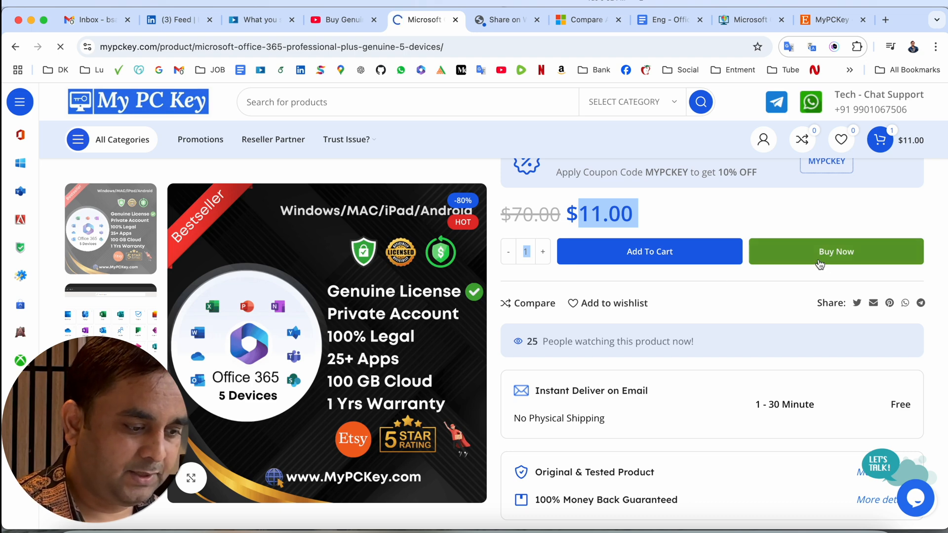
# Step: Scroll the checkout past prefilled billing details to the $11.00 summary with Pay via UPI & Cards selected
pyautogui.click(835, 252)
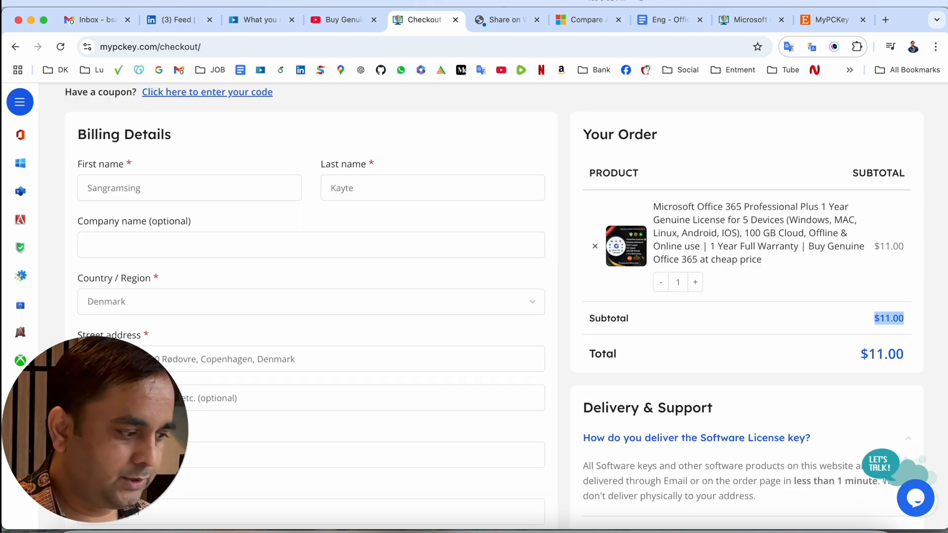
pyautogui.scroll(3)
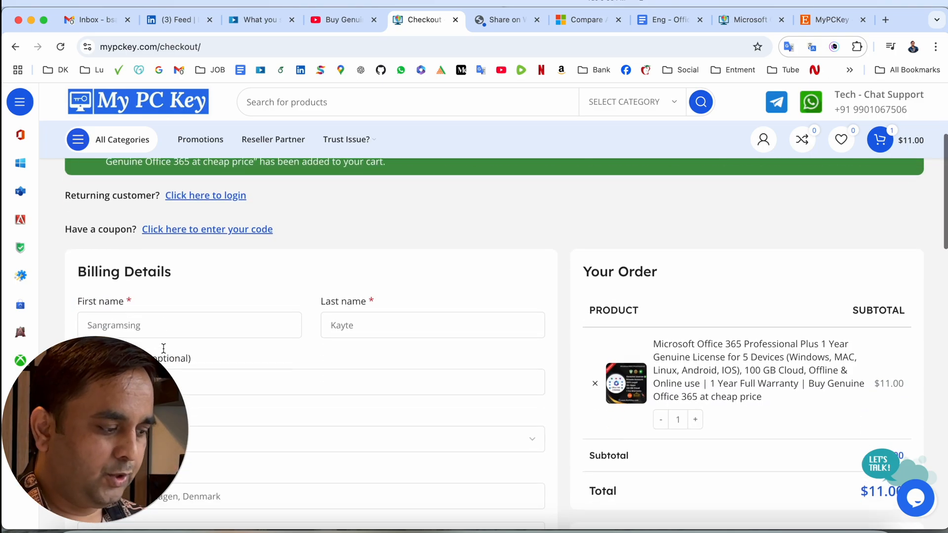
pyautogui.scroll(-3)
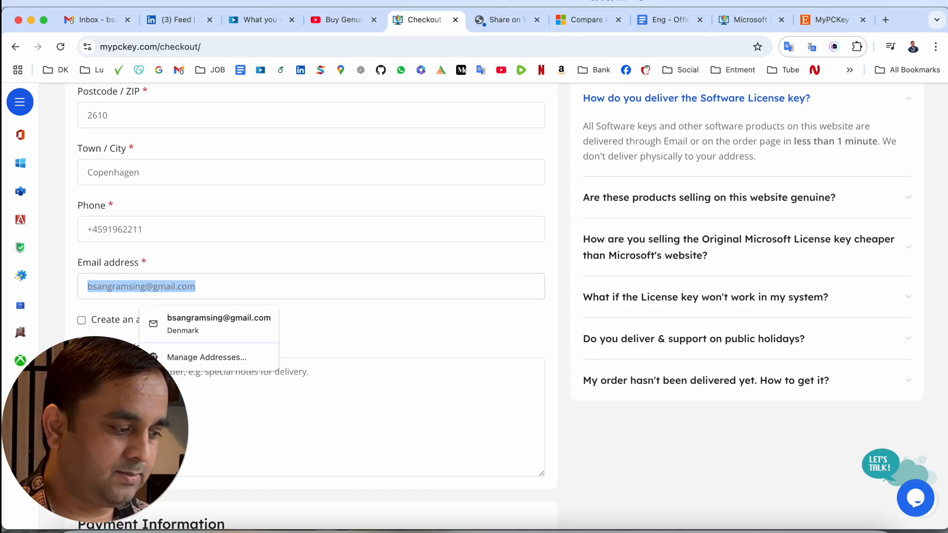
pyautogui.scroll(-3)
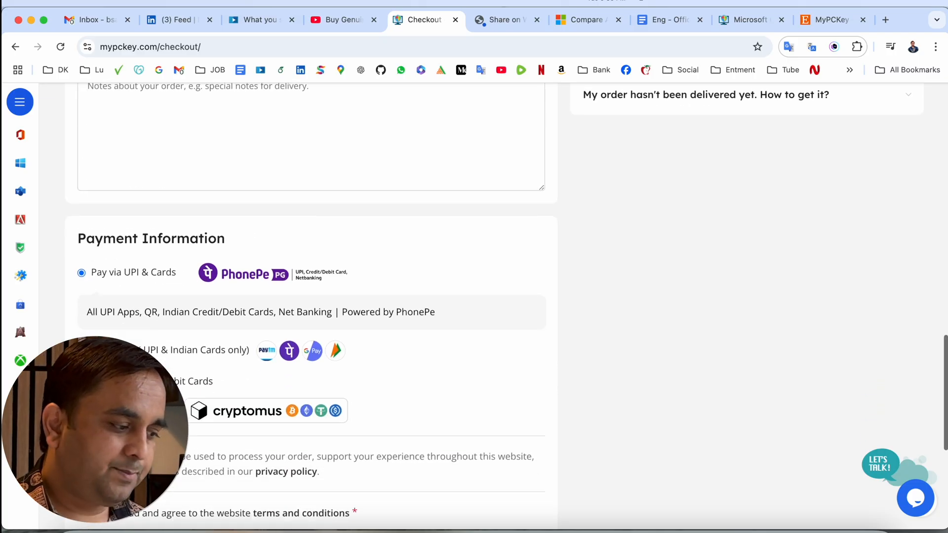
pyautogui.scroll(-3)
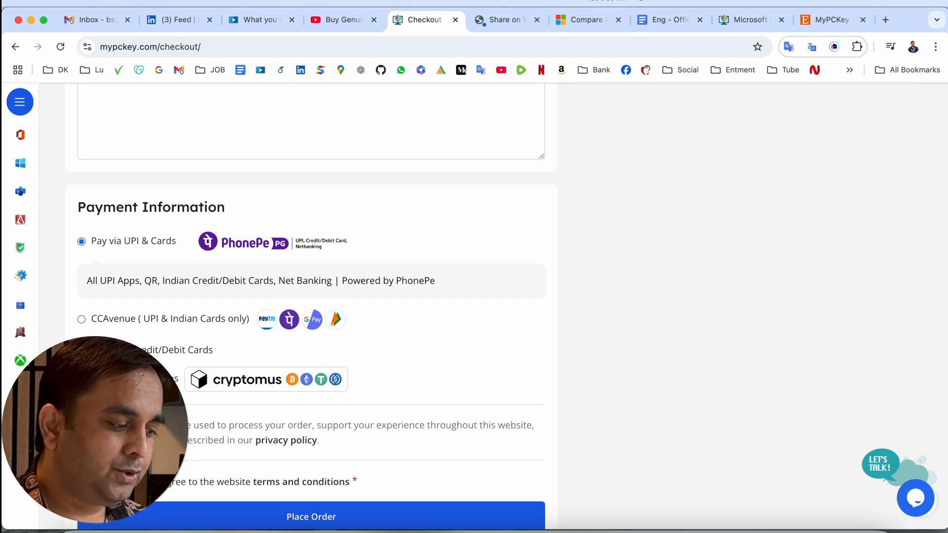
pyautogui.scroll(-3)
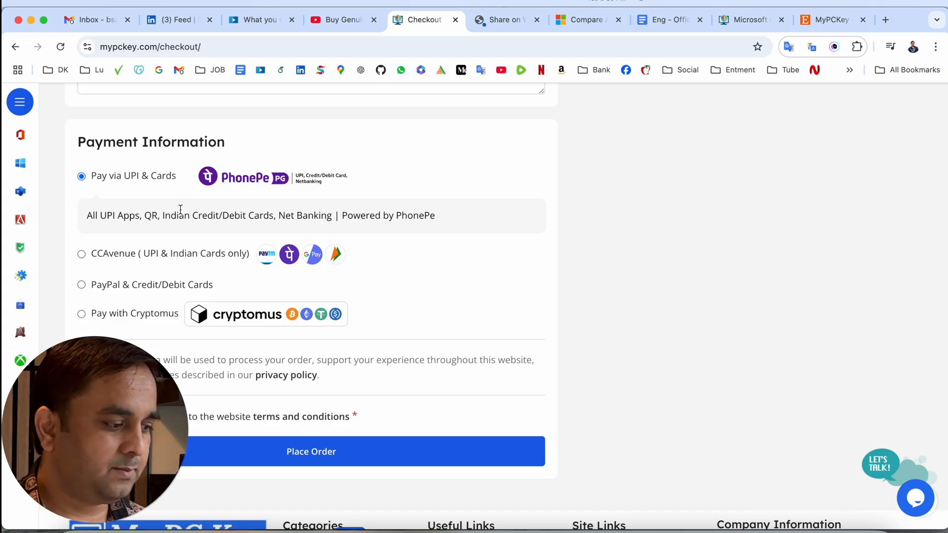
pyautogui.moveTo(321, 456)
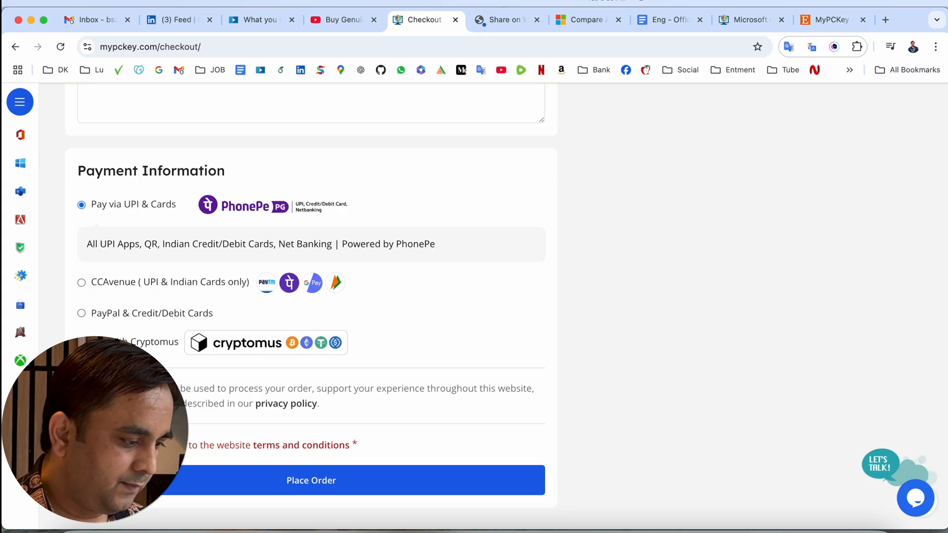
# Step: Place the $11.00 order via PhonePe and reach the confirmation for order 20901
pyautogui.click(311, 480)
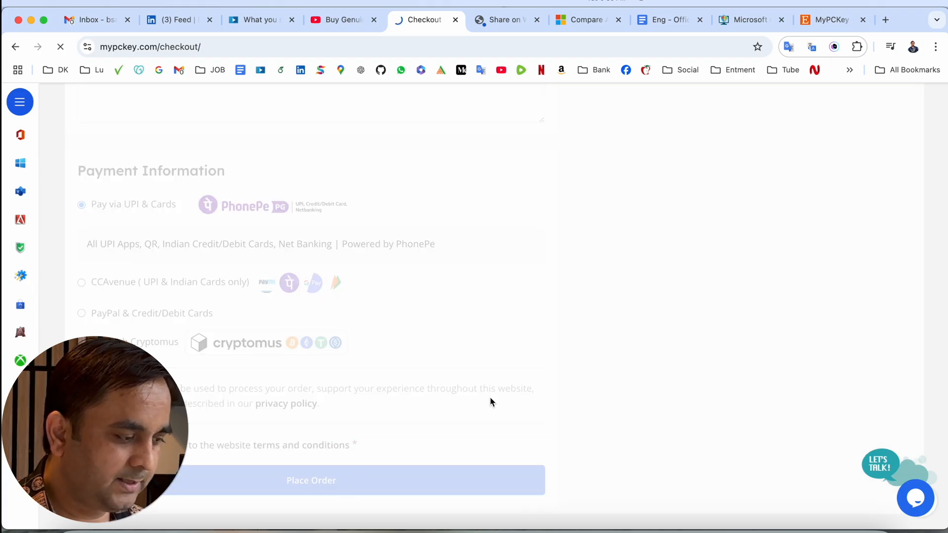
pyautogui.click(311, 480)
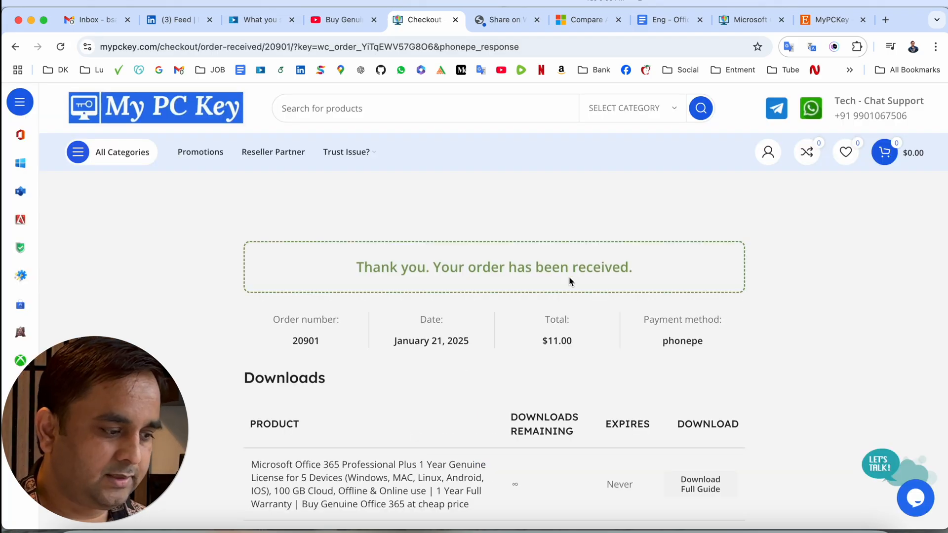
pyautogui.moveTo(558, 294)
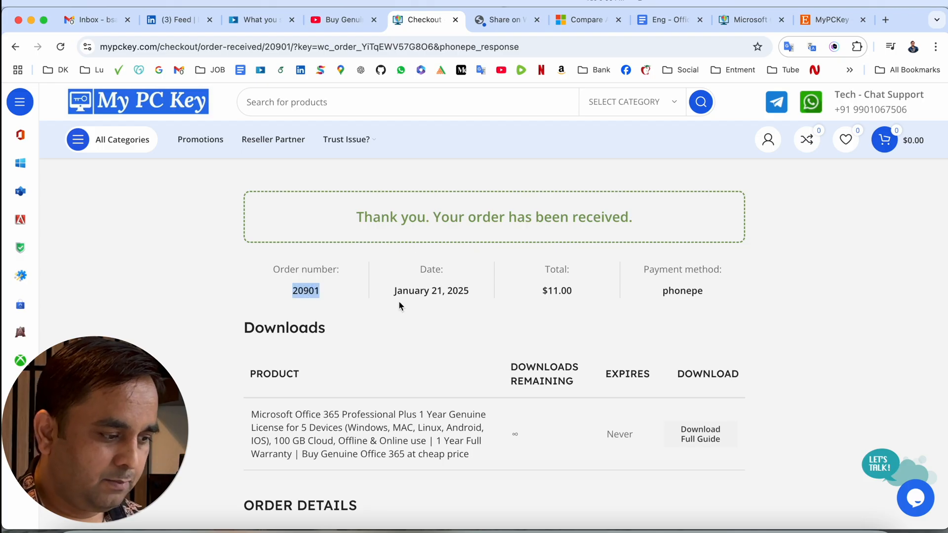
# Step: In Gmail, view the order-complete email for order 20901 and select the account credentials in its License Key table
pyautogui.click(91, 20)
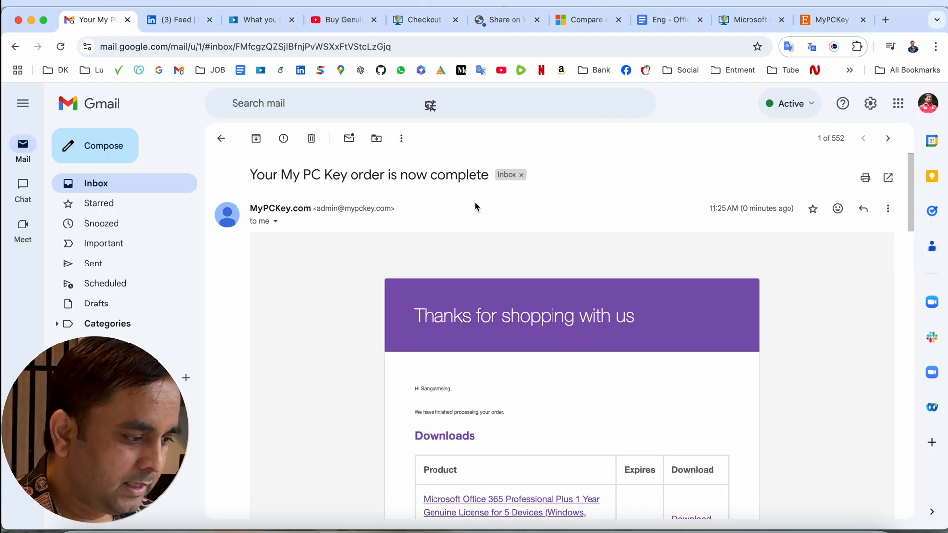
pyautogui.scroll(-3)
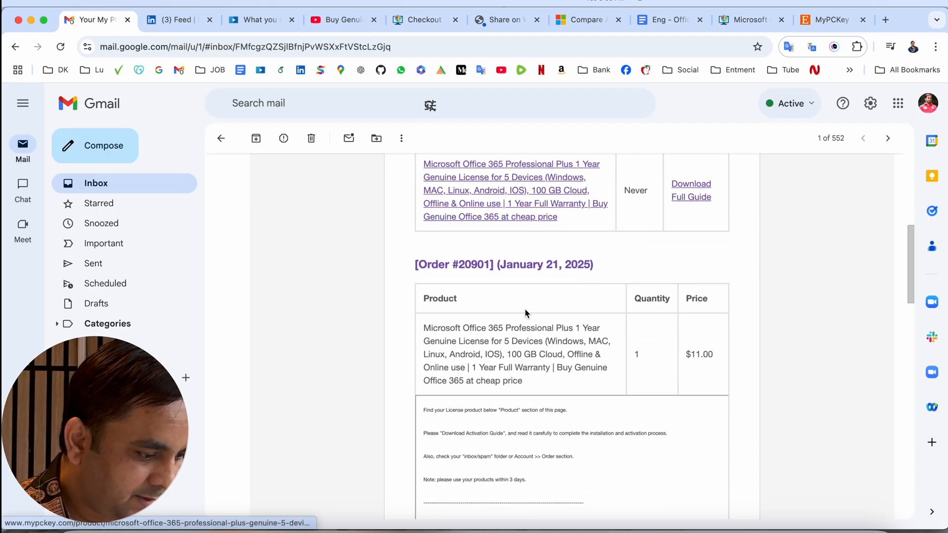
pyautogui.scroll(-3)
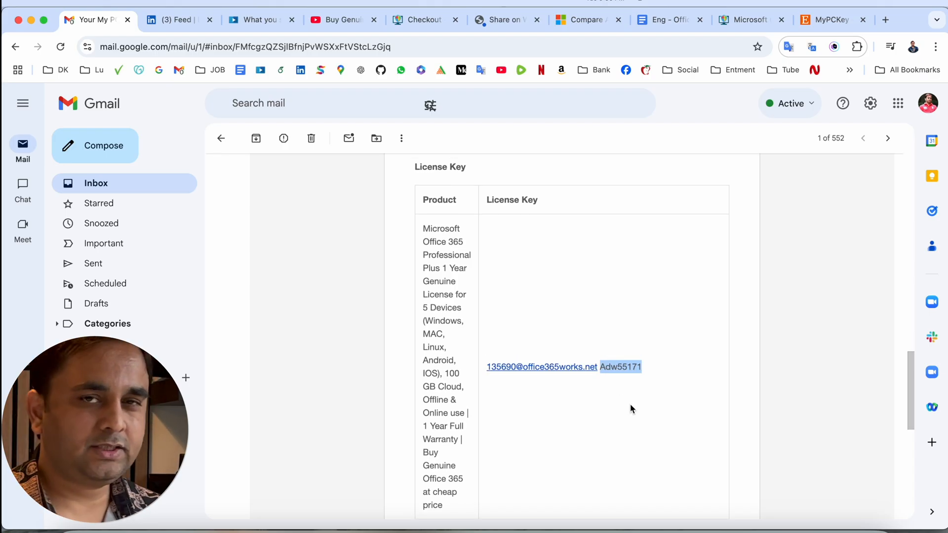
pyautogui.click(504, 20)
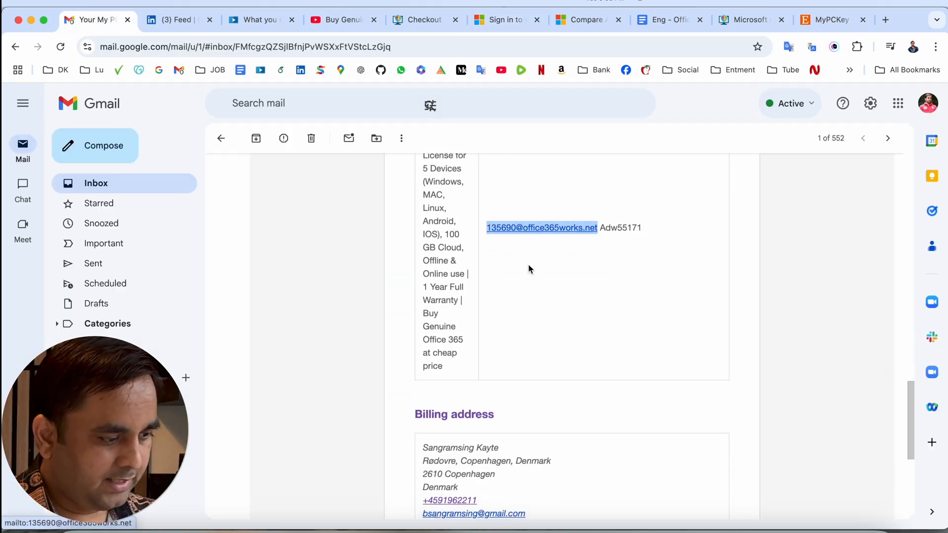
# Step: Sign in to Microsoft with the emailed account and first-time password, declining Chrome's save-password prompt
pyautogui.click(501, 20)
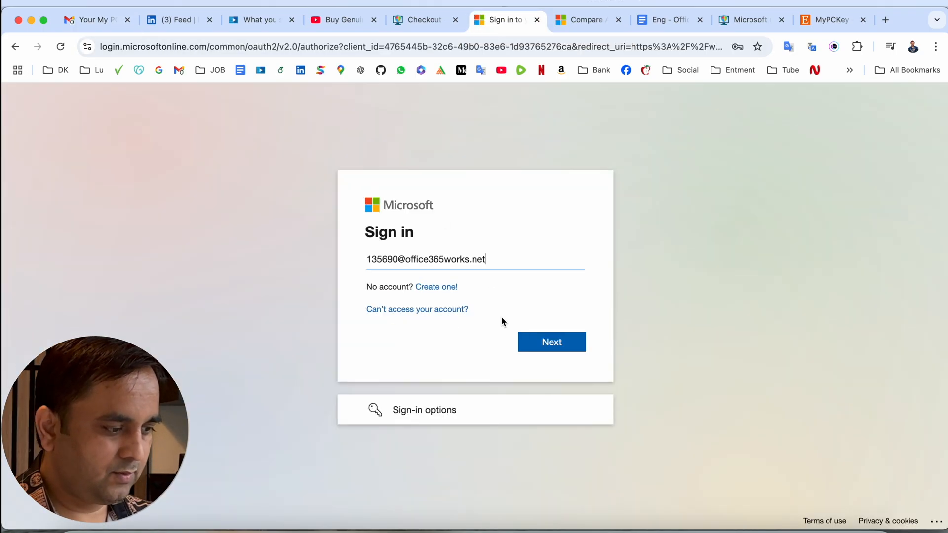
pyautogui.click(90, 19)
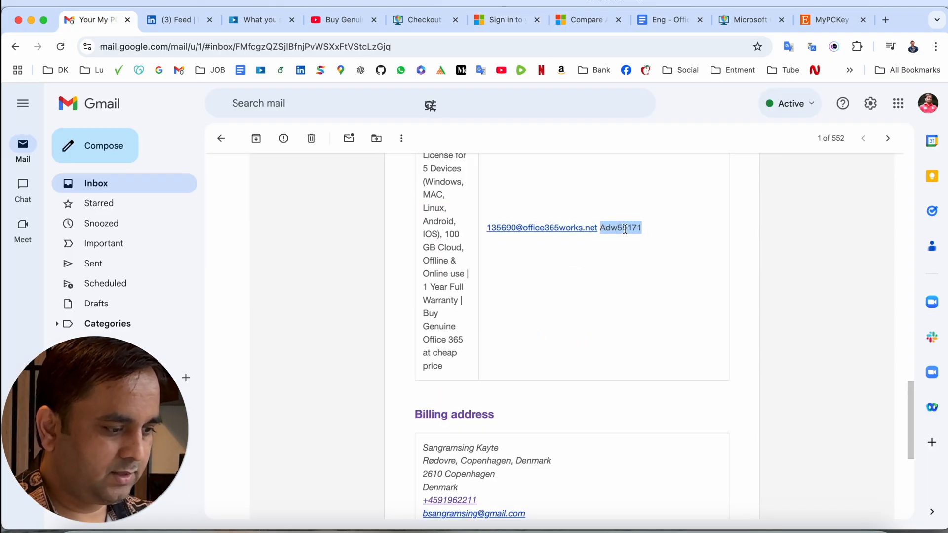
pyautogui.click(501, 20)
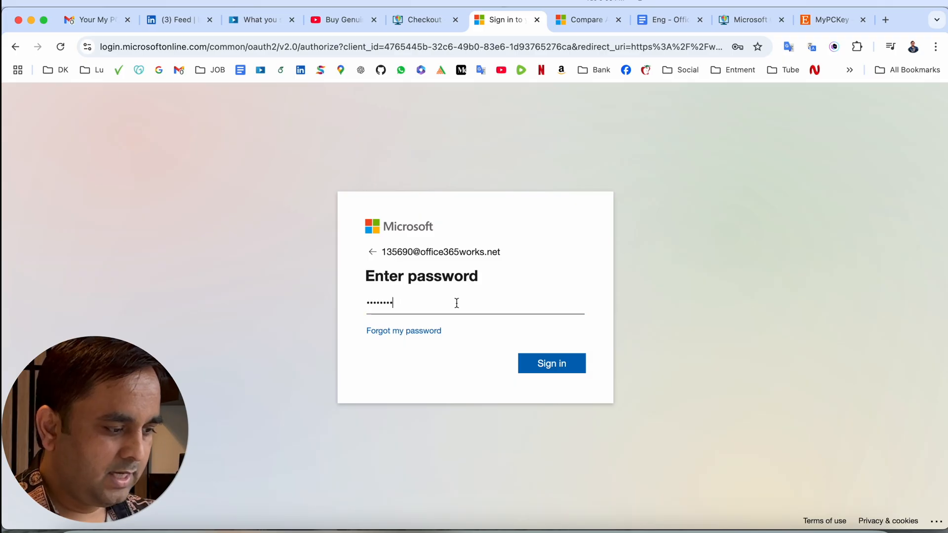
pyautogui.click(550, 363)
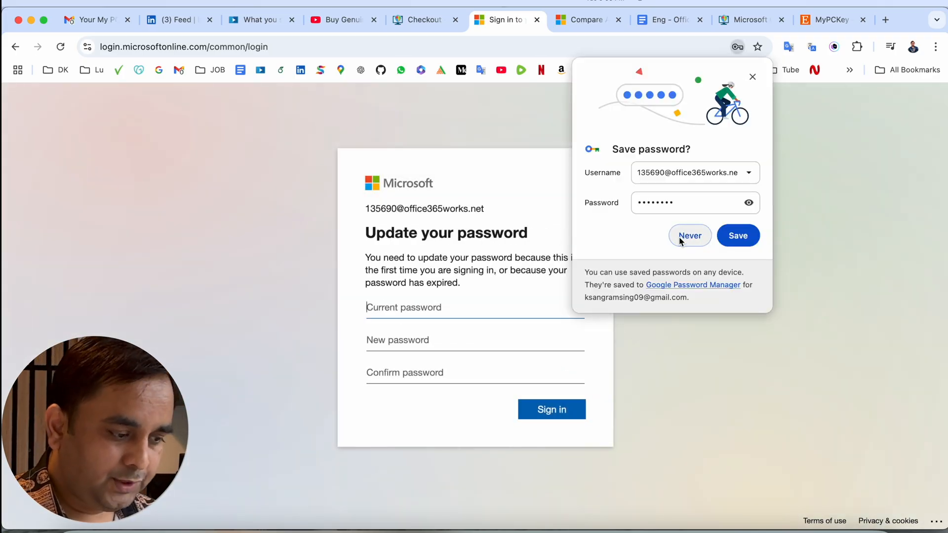
pyautogui.click(689, 234)
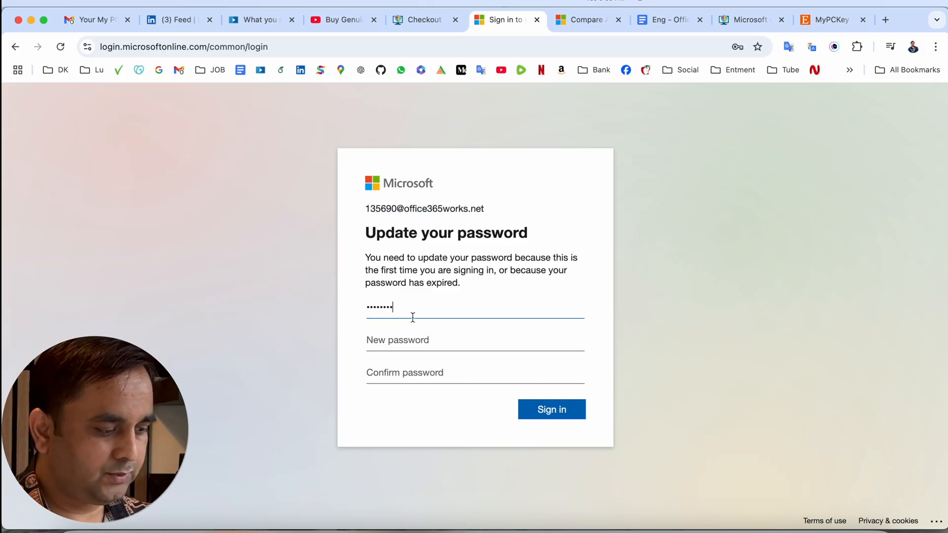
# Step: Enter and confirm a new password for the forced update, reaching the stay-signed-in question
pyautogui.click(410, 339)
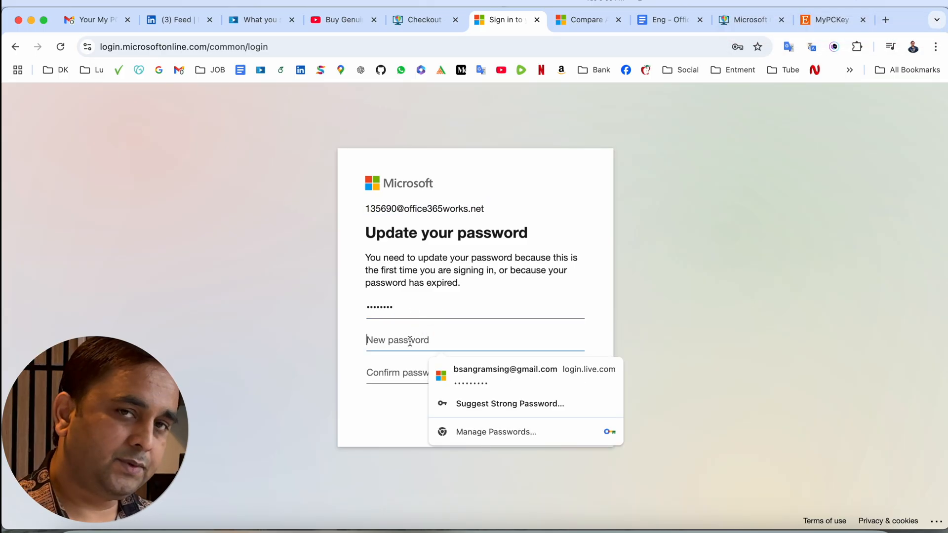
pyautogui.write('••••••')
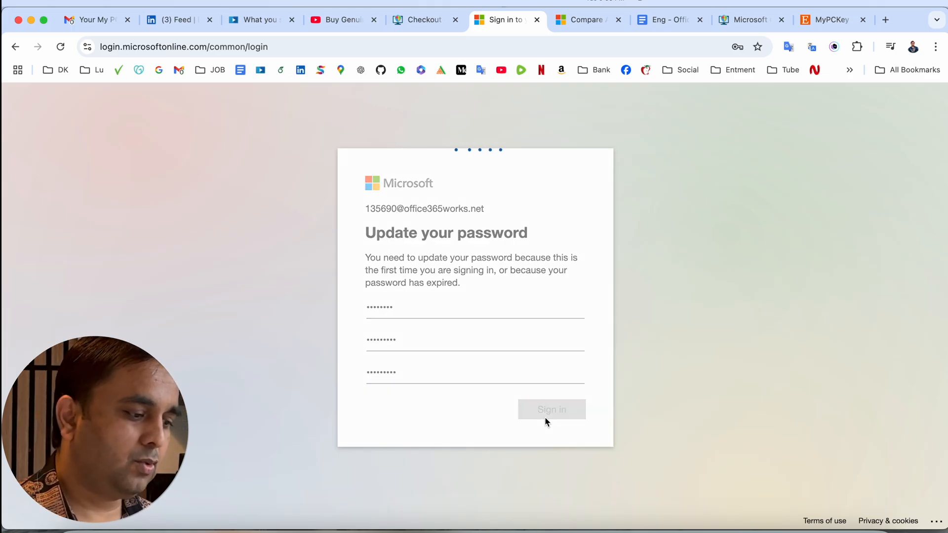
pyautogui.click(551, 409)
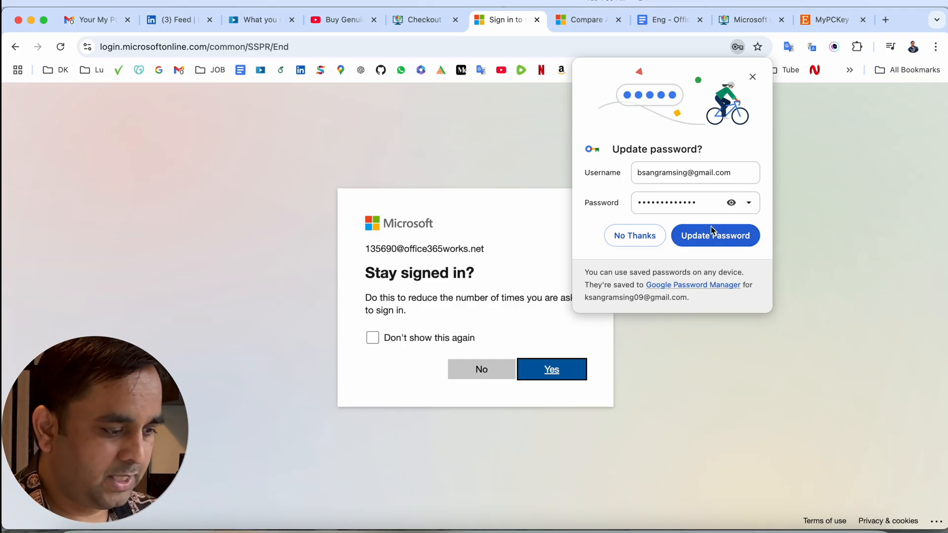
# Step: Stay signed in, choose Install Microsoft 365 apps, and download and launch the Office for Mac installer
pyautogui.click(550, 369)
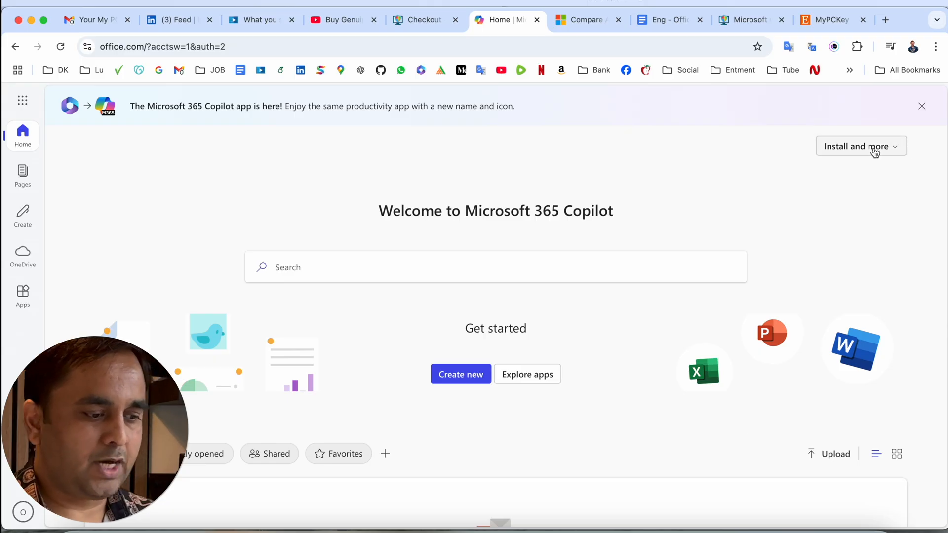
pyautogui.click(861, 146)
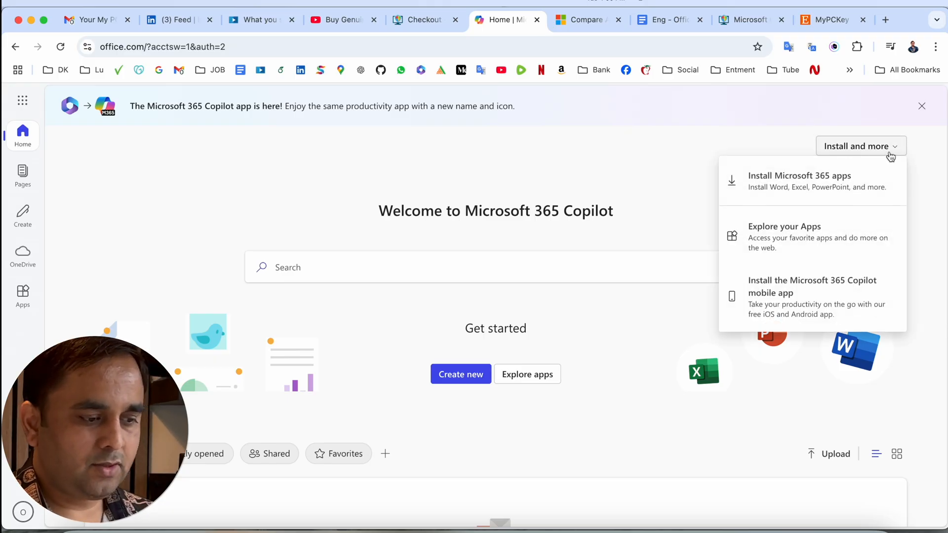
pyautogui.click(800, 181)
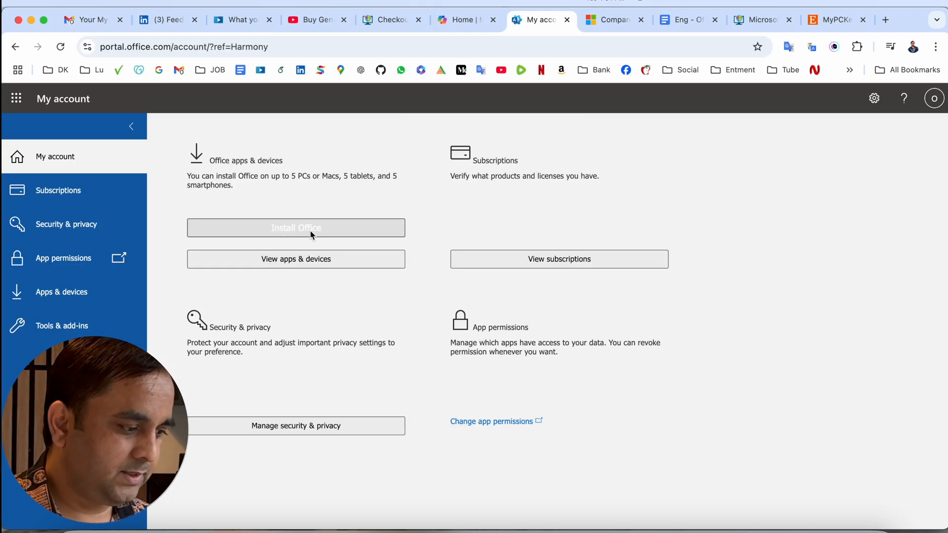
pyautogui.click(888, 47)
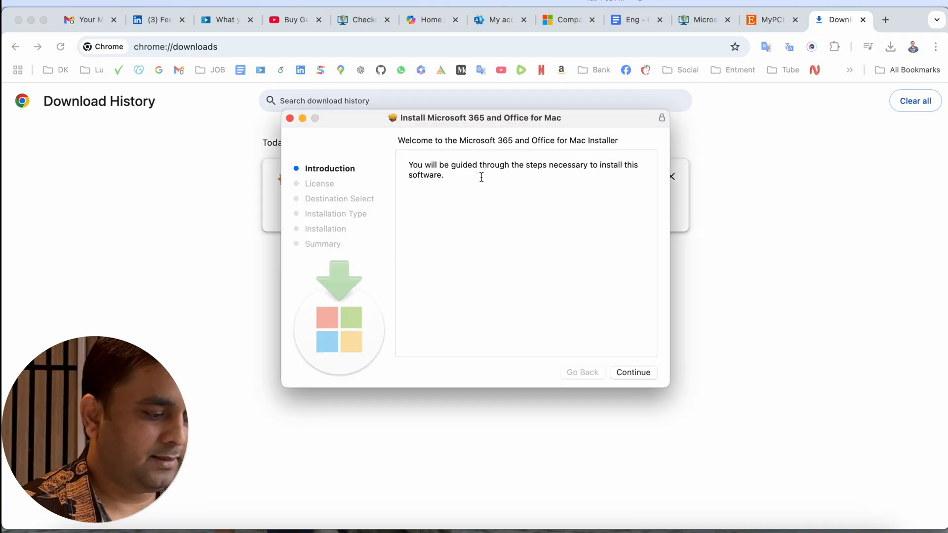
# Step: Continue through the licence agreement, install Office, then close the installer and move its package to Trash
pyautogui.click(634, 372)
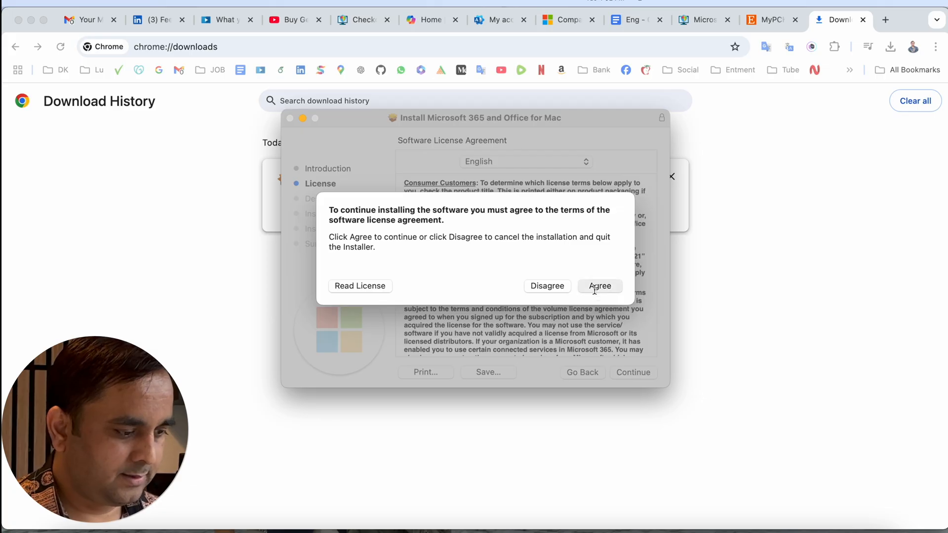
pyautogui.click(600, 286)
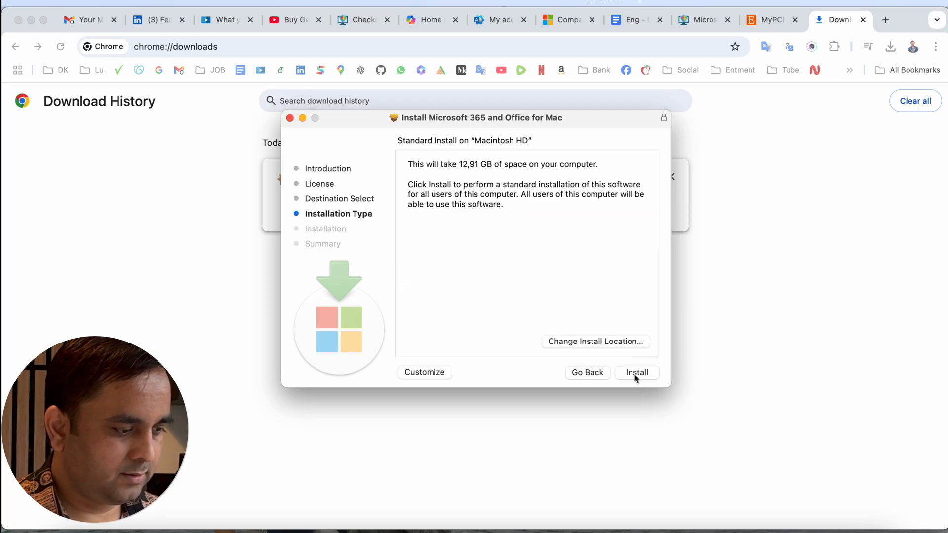
pyautogui.click(637, 373)
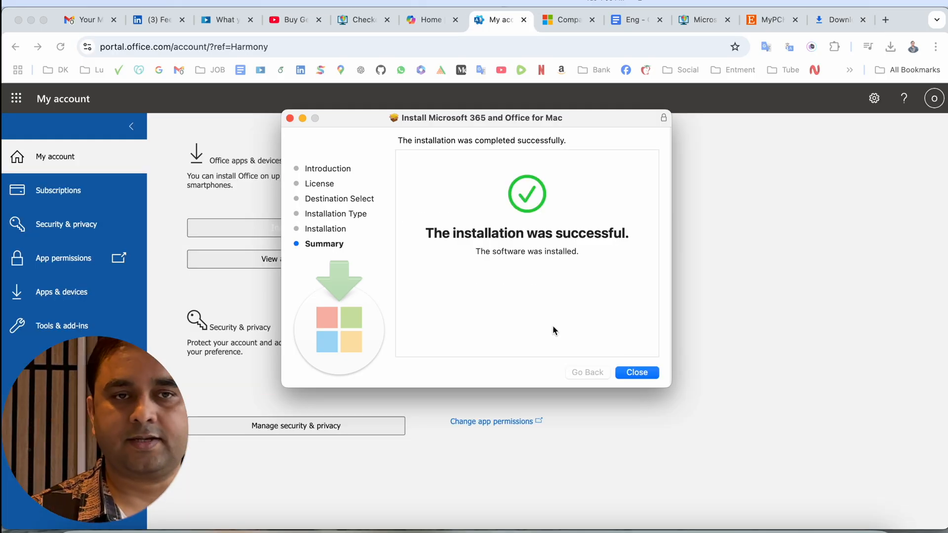
pyautogui.click(636, 372)
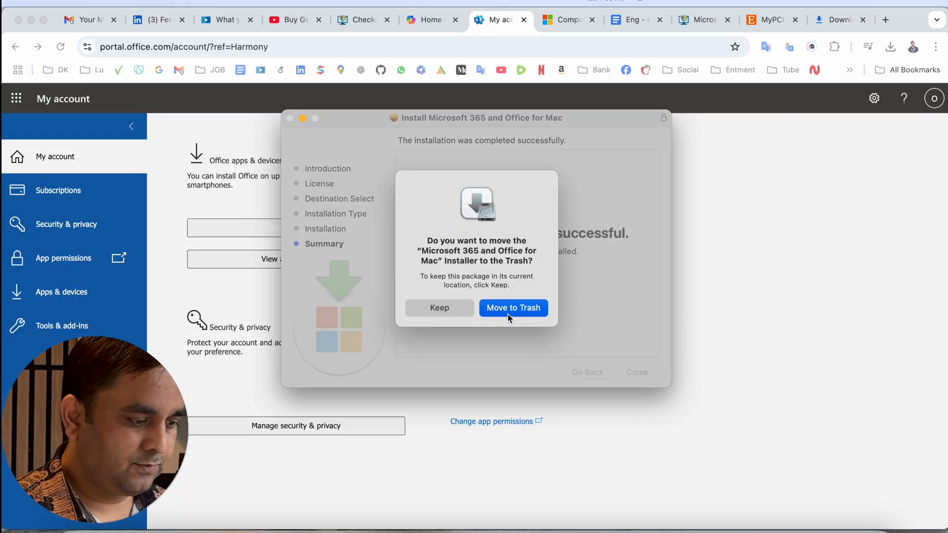
pyautogui.click(513, 308)
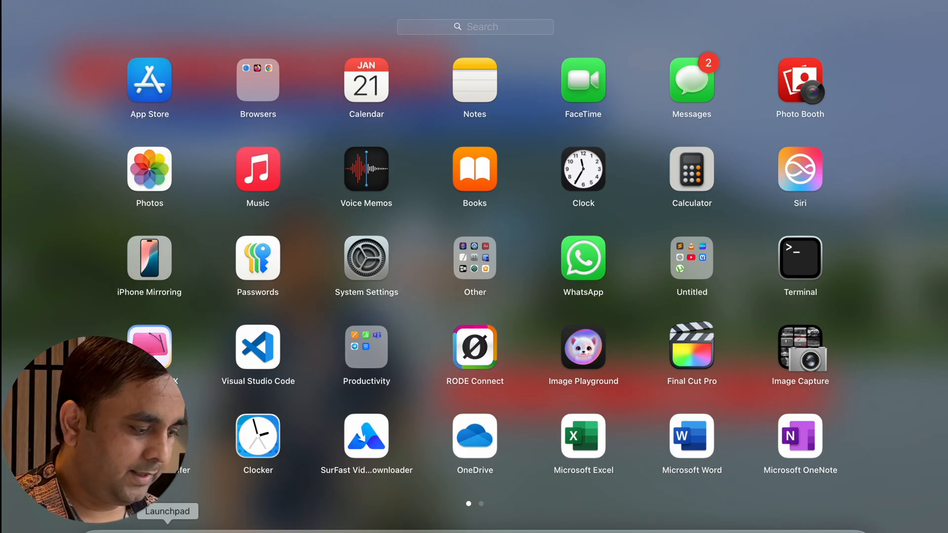
pyautogui.moveTo(513, 421)
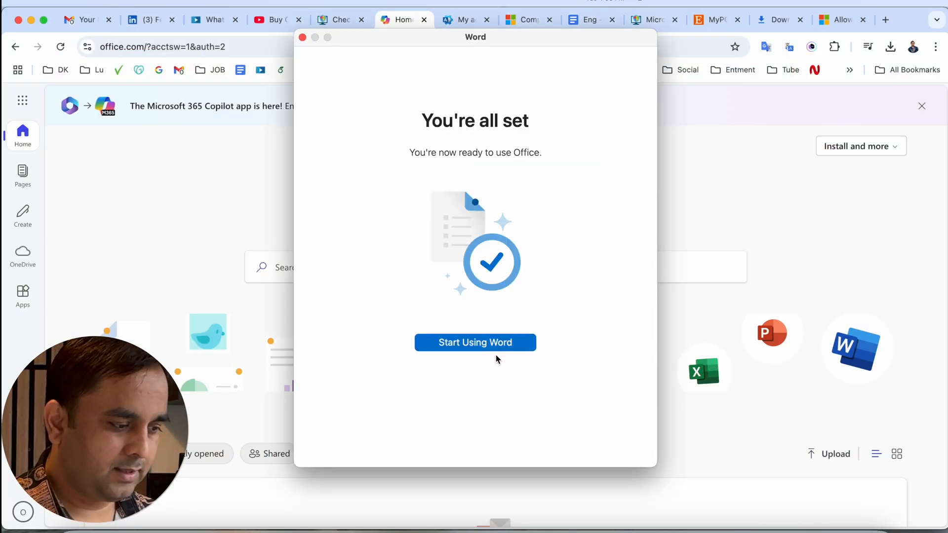
# Step: Start using Word and sign in with the purchased Office 365 account email and password
pyautogui.click(475, 343)
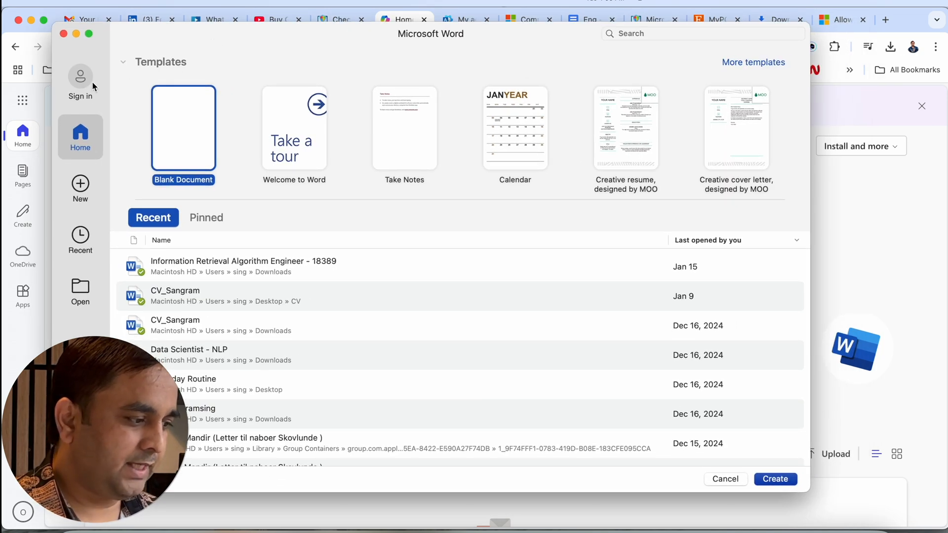
pyautogui.click(80, 77)
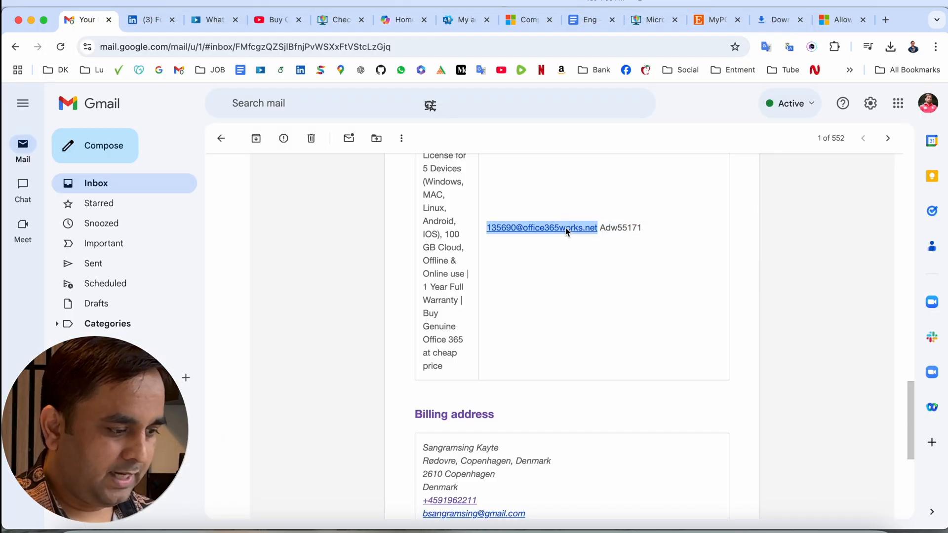
pyautogui.moveTo(596, 321)
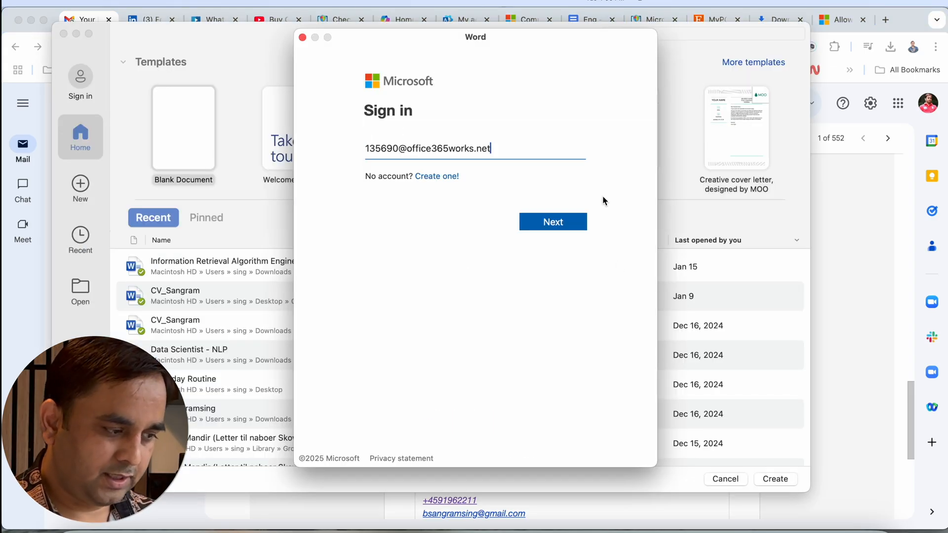
pyautogui.click(553, 222)
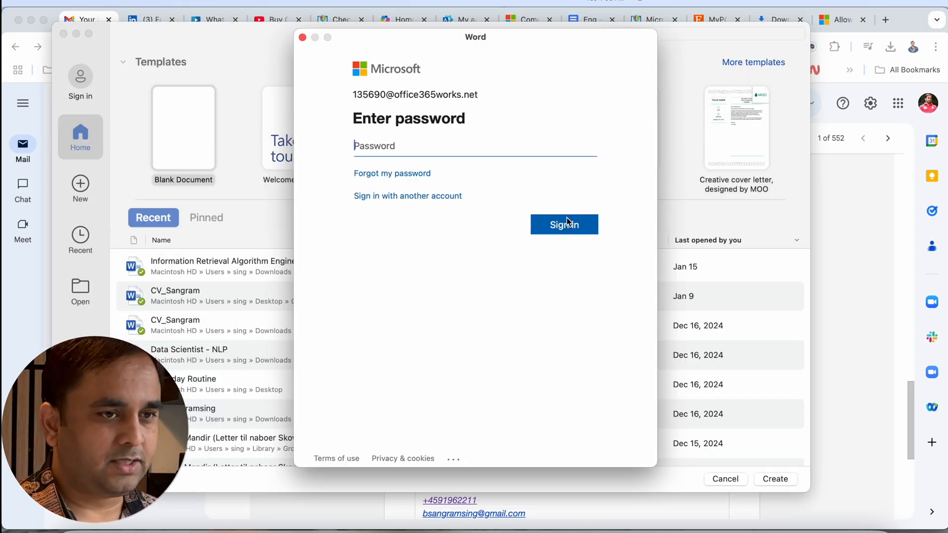
pyautogui.write('•••••')
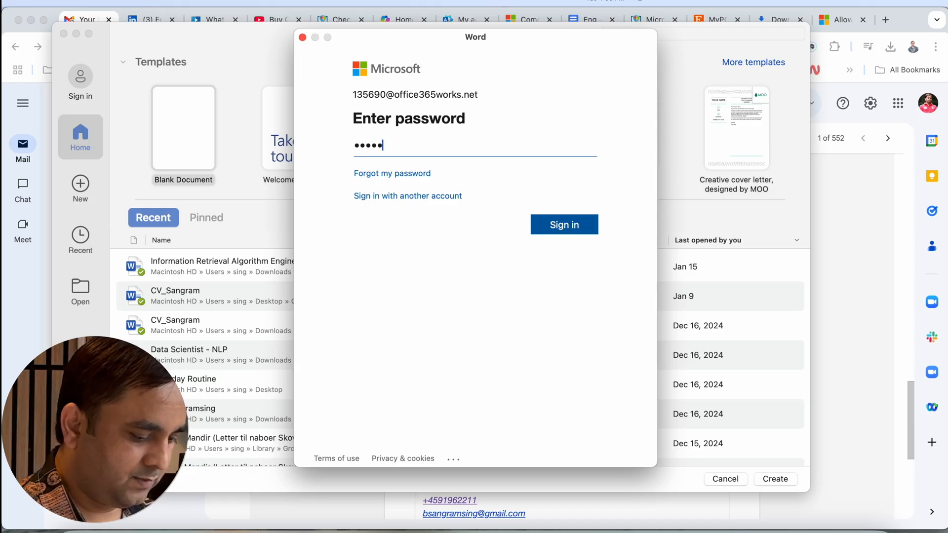
pyautogui.click(564, 225)
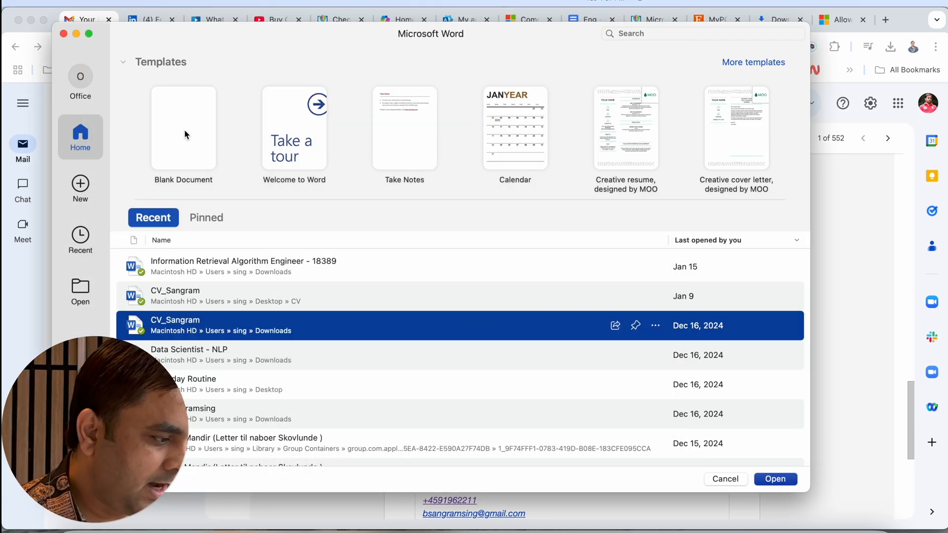
# Step: Create a blank document, insert a one-row two-column table, and try the Draw pens and Layout ribbon
pyautogui.click(184, 128)
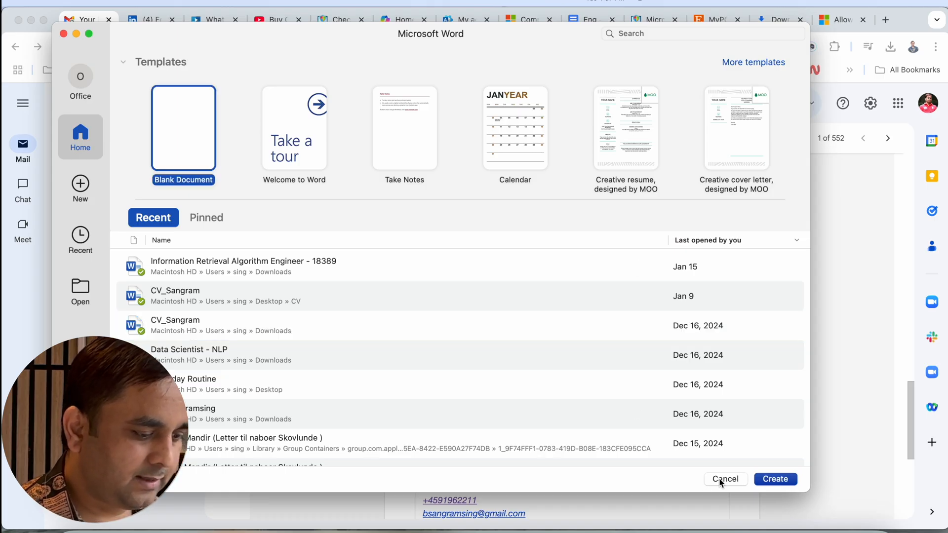
pyautogui.click(775, 478)
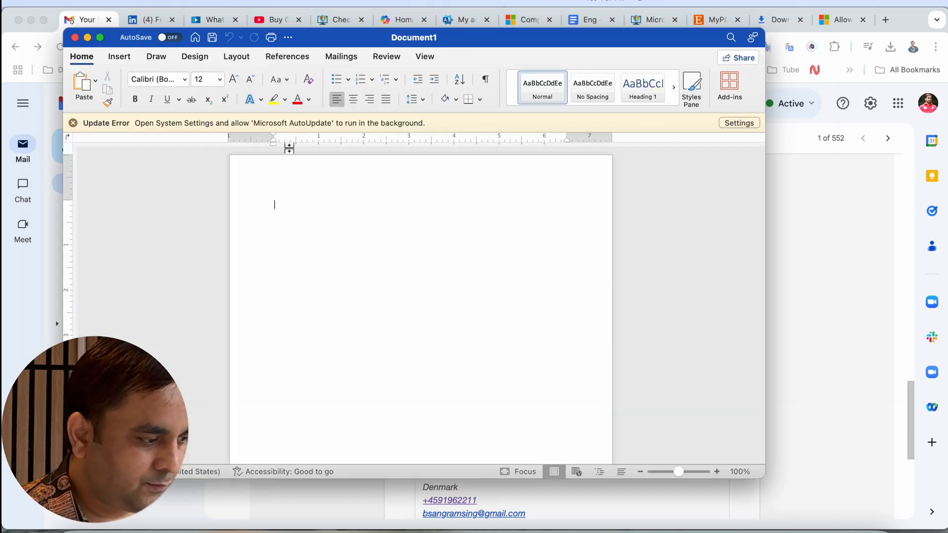
pyautogui.click(118, 56)
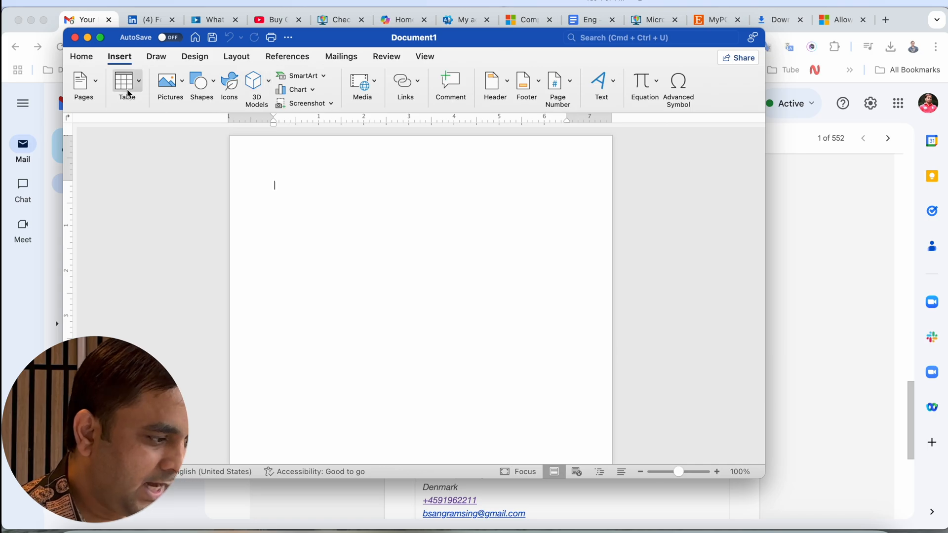
pyautogui.click(126, 80)
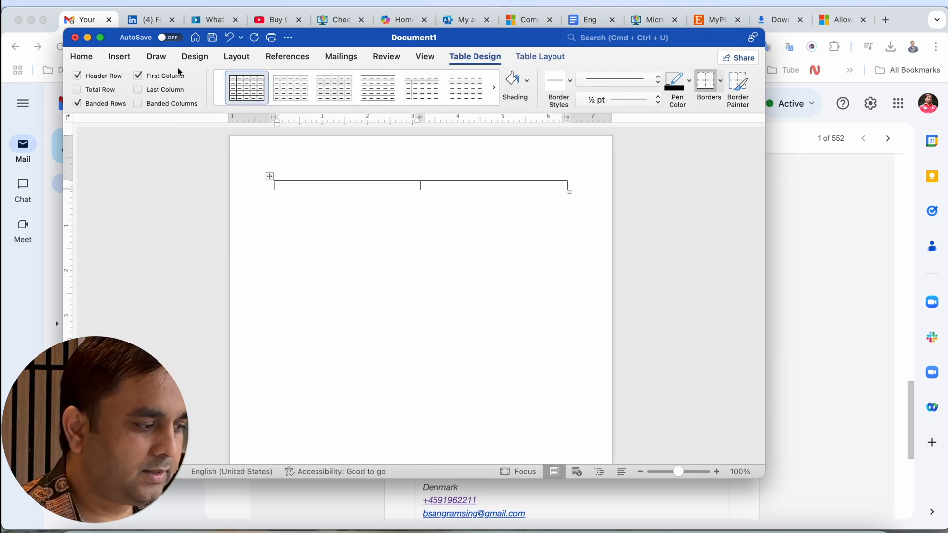
pyautogui.click(156, 56)
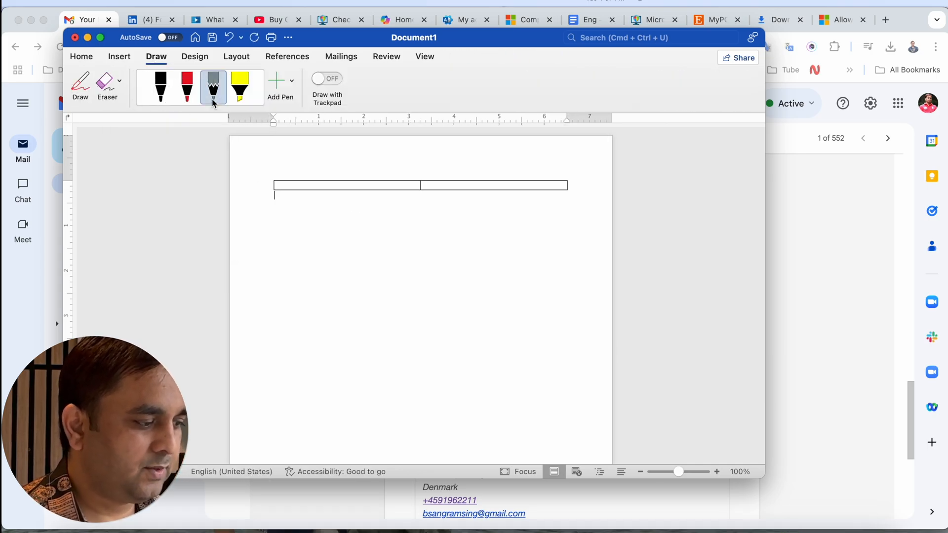
pyautogui.click(236, 57)
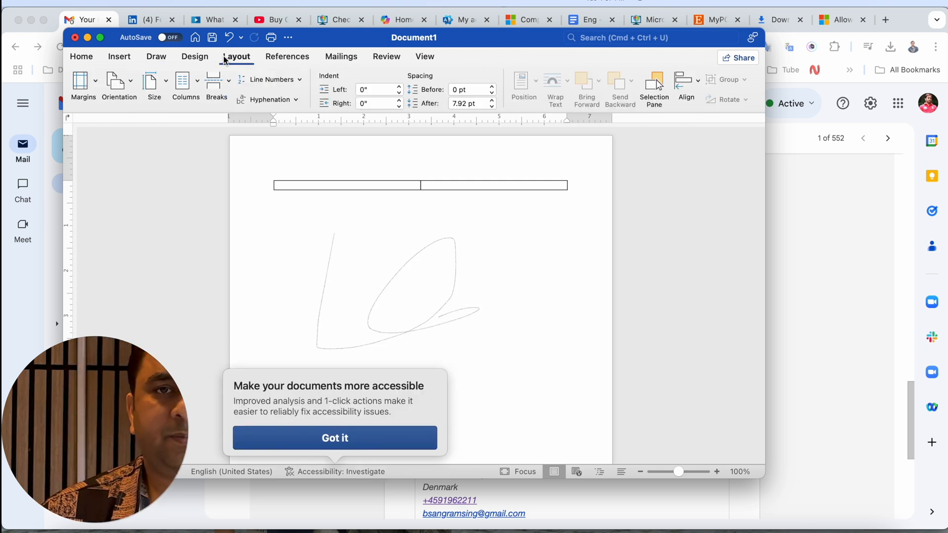